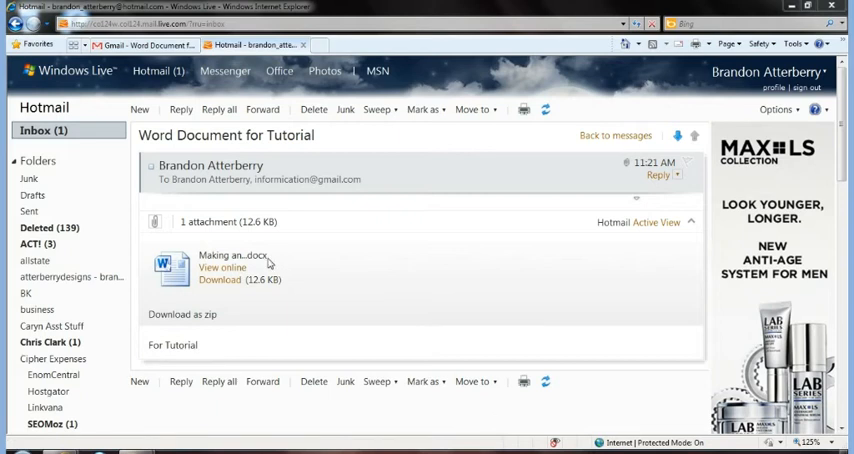
mouse_move(324, 264)
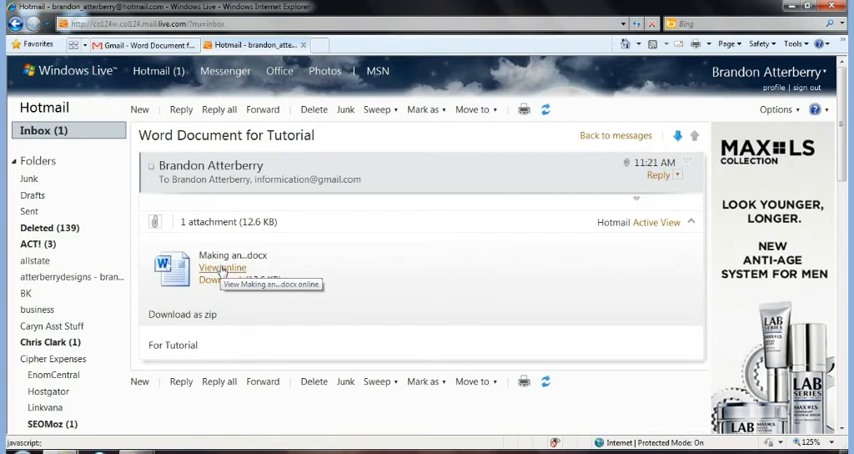
View the 'Making and Optimizing Your Videos2' .docx attachment online in Word Web App
click(220, 268)
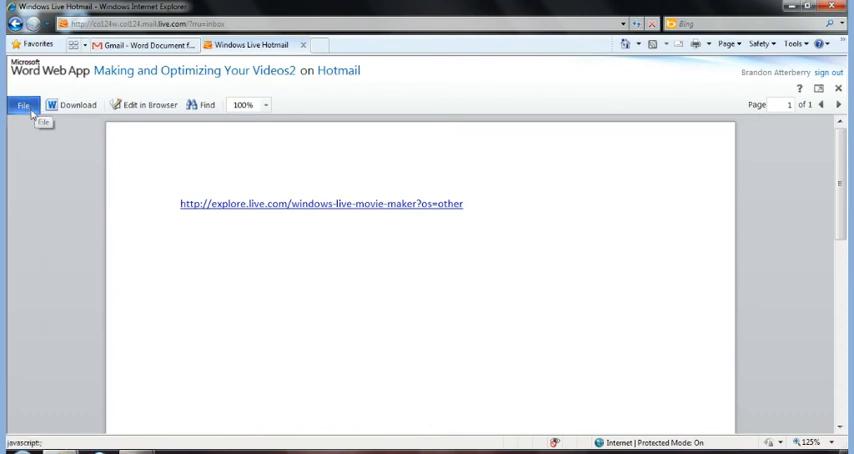
click(24, 104)
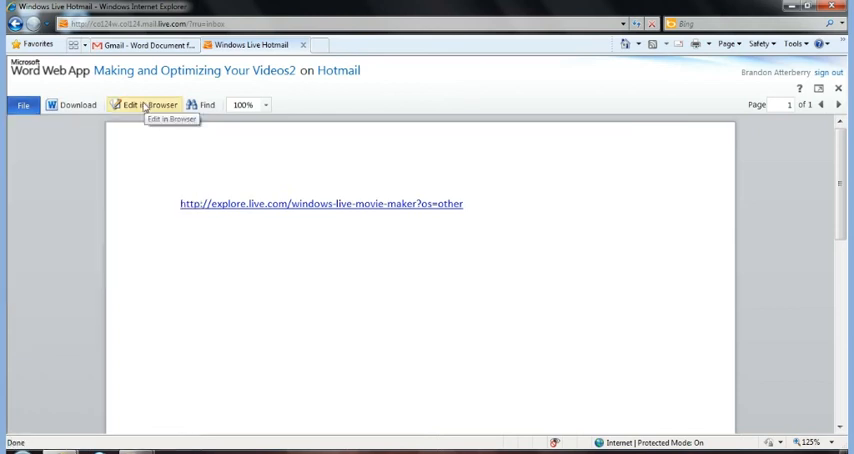
mouse_move(436, 164)
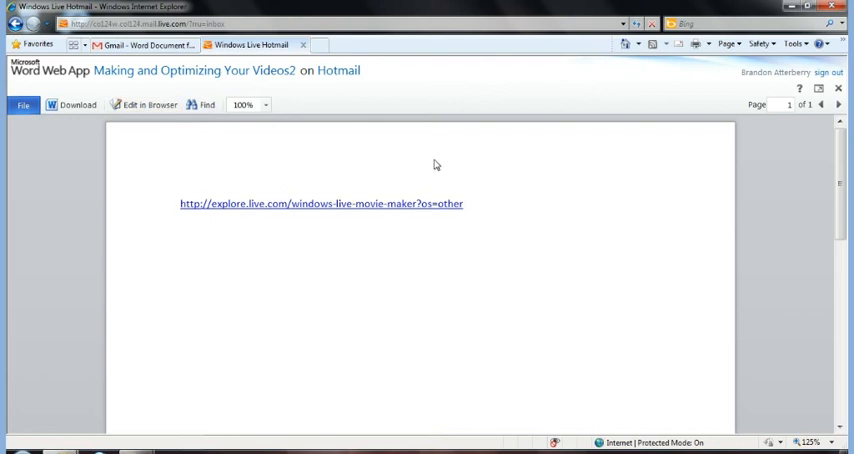
mouse_move(504, 208)
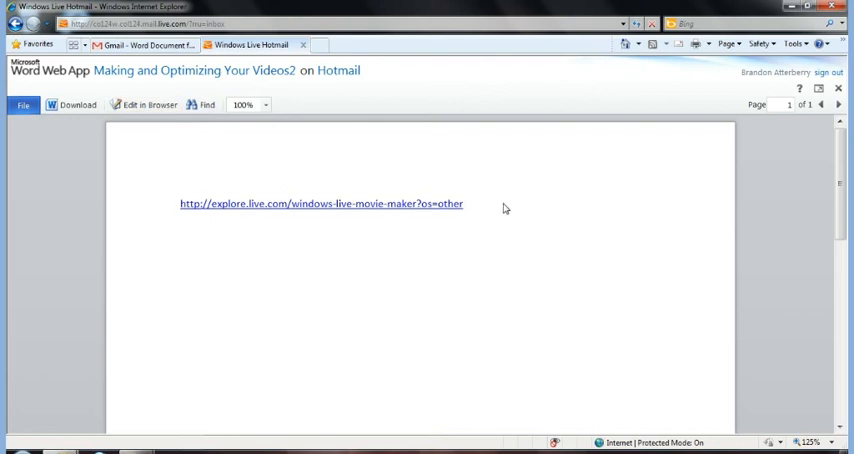